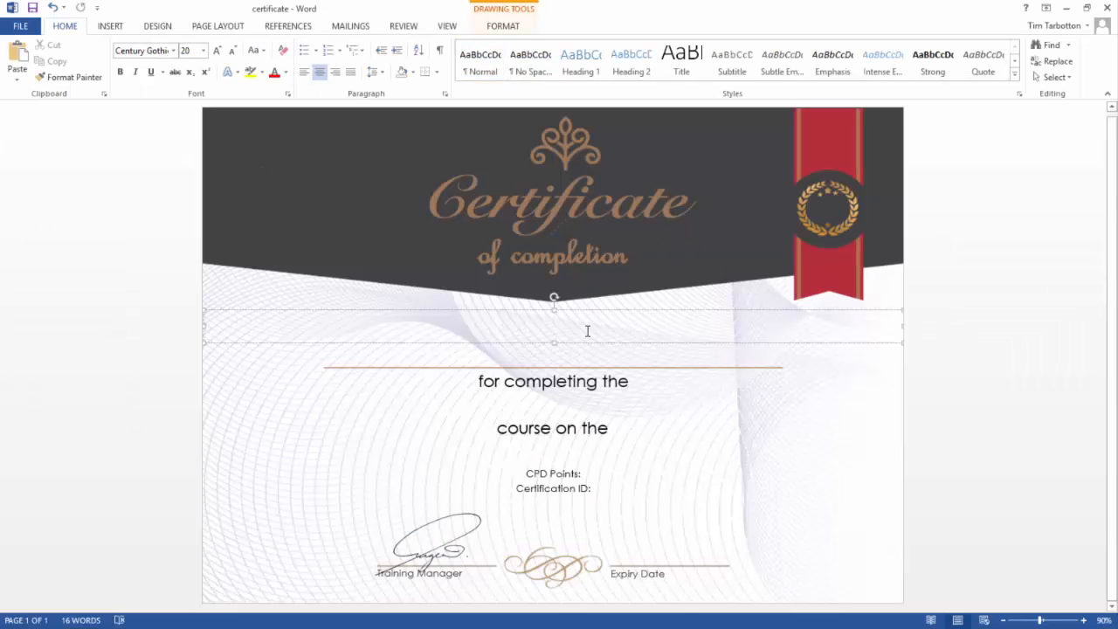
Step: Enter the opening line "This certificate acknowledges" in the text box under the header
text(This cert)
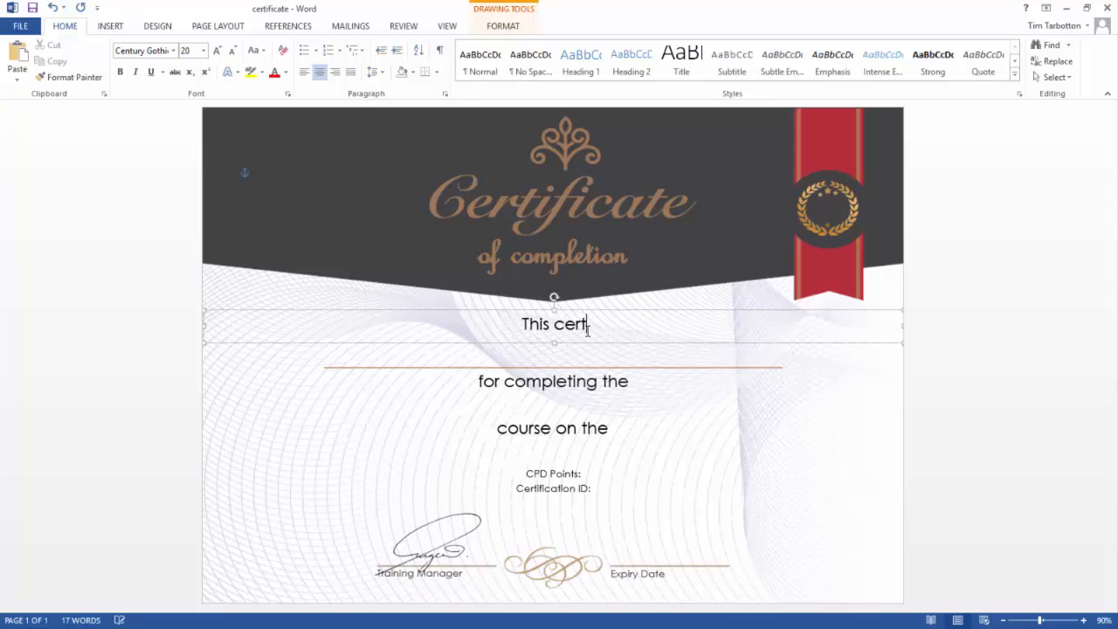
text(ificate ac)
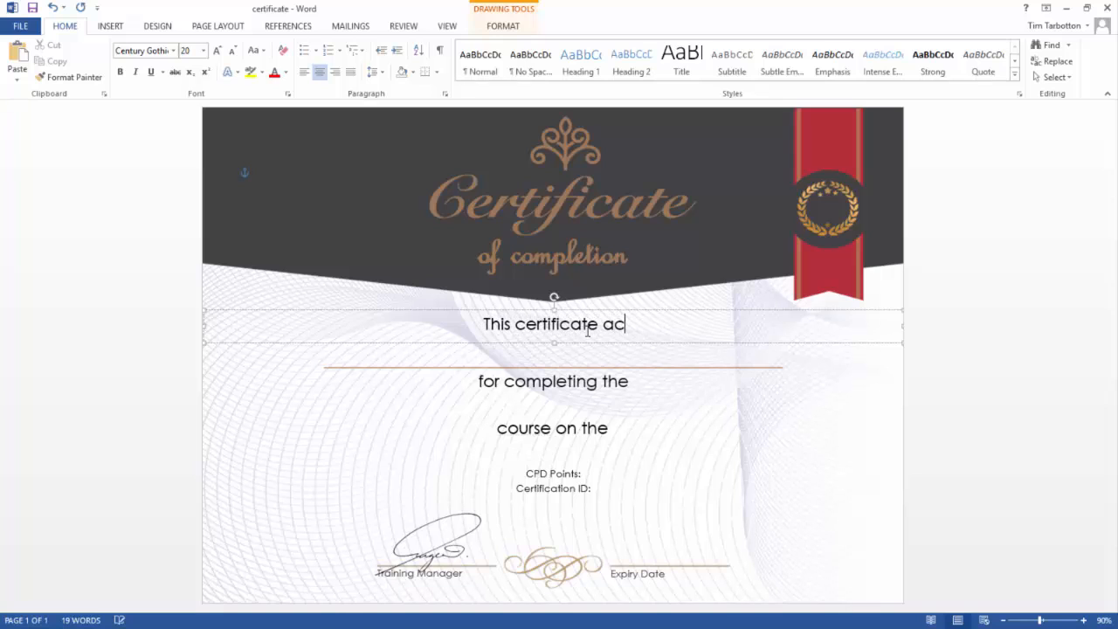
text(knowledge)
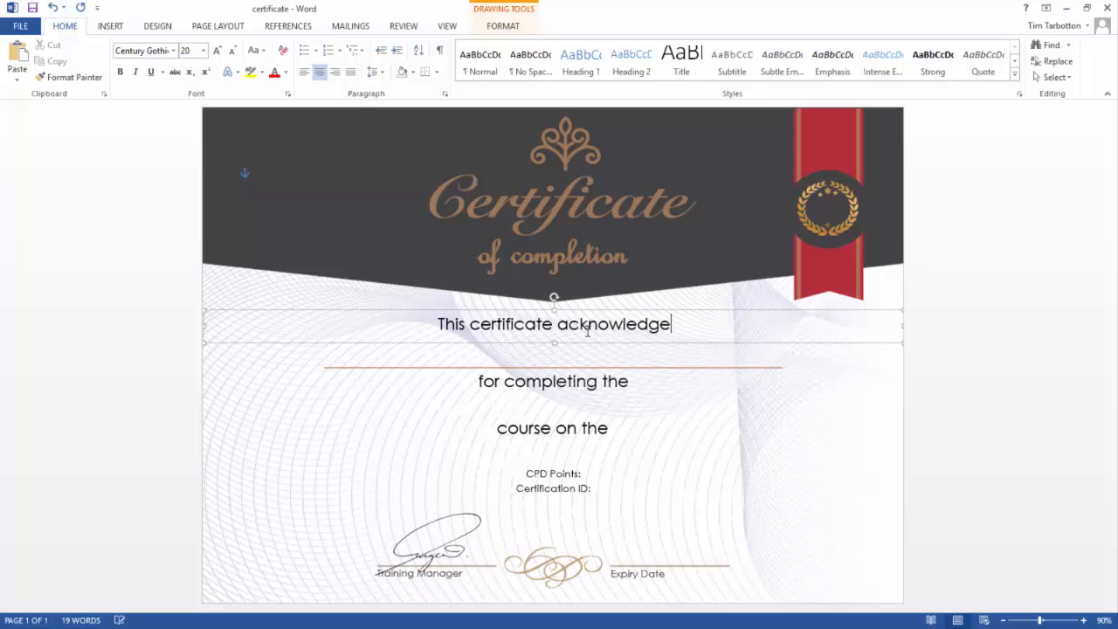
text(s)
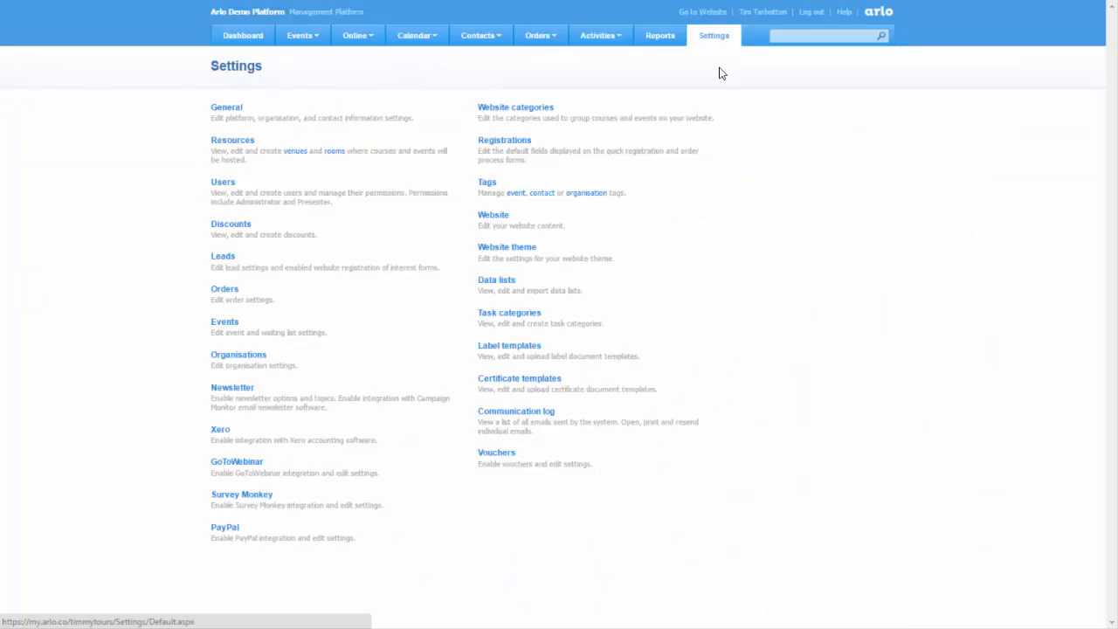
mouse_move(531, 388)
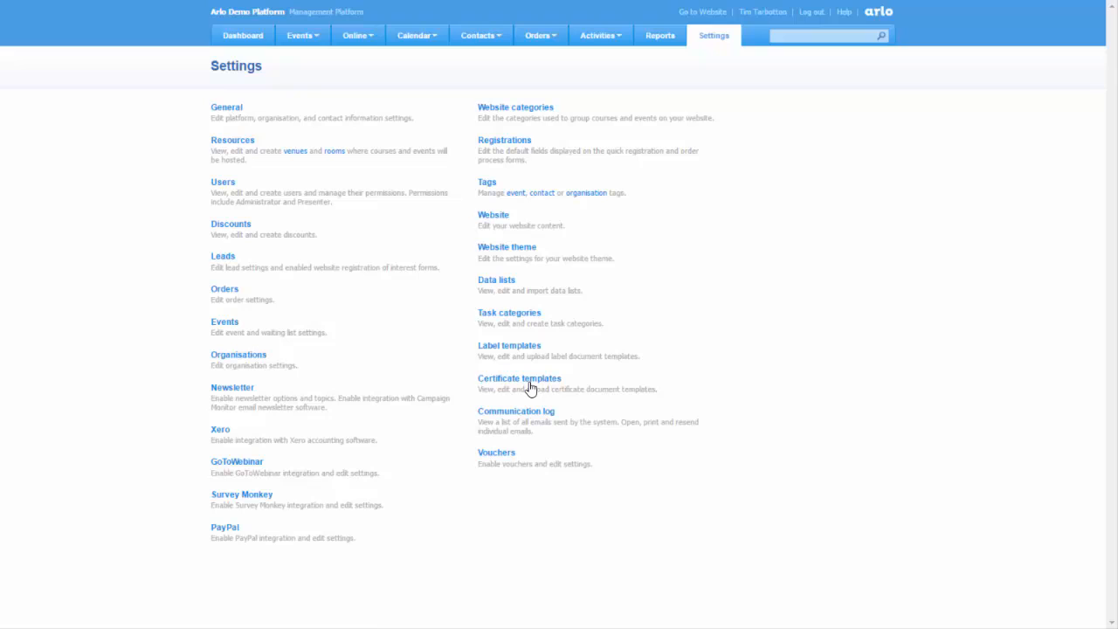
Step: Reach the Certificate templates settings and download the sample merge data file
click(519, 377)
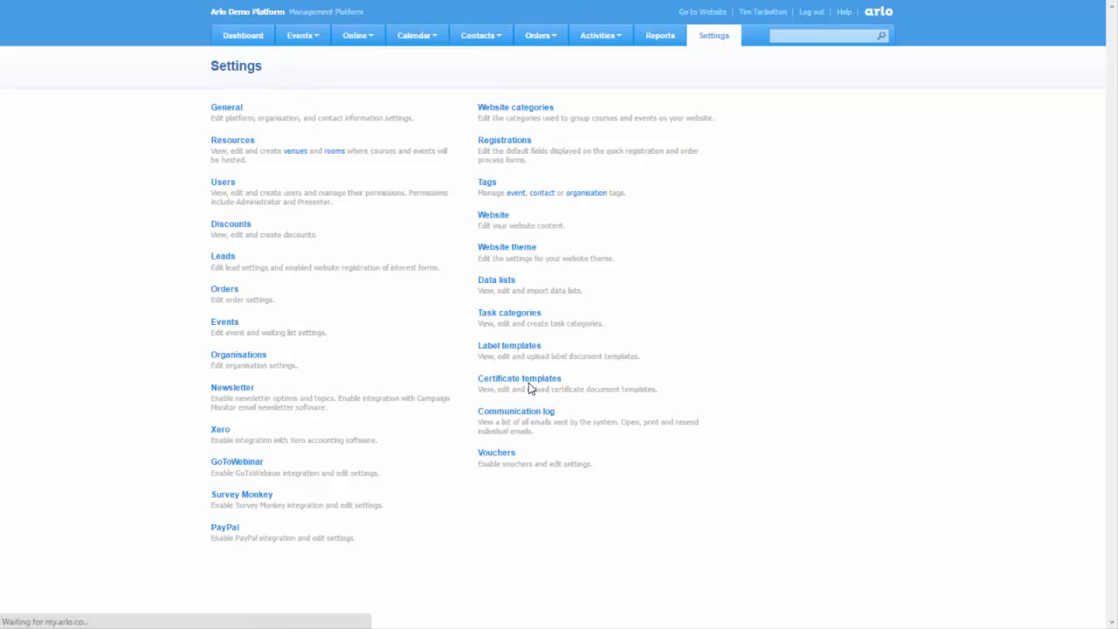
click(519, 377)
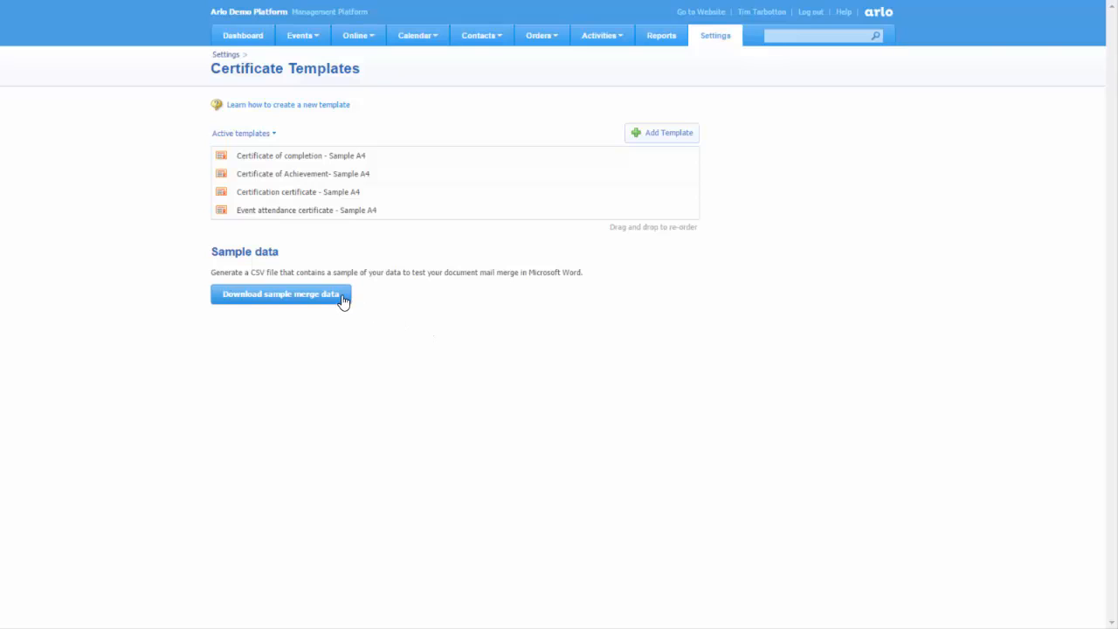
click(280, 294)
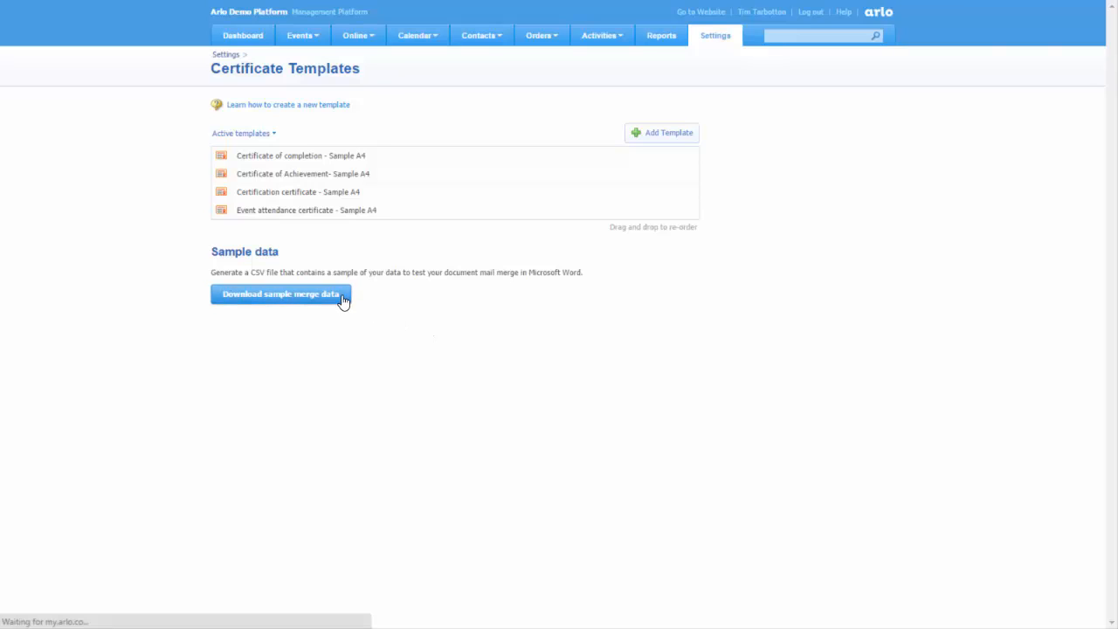
click(280, 294)
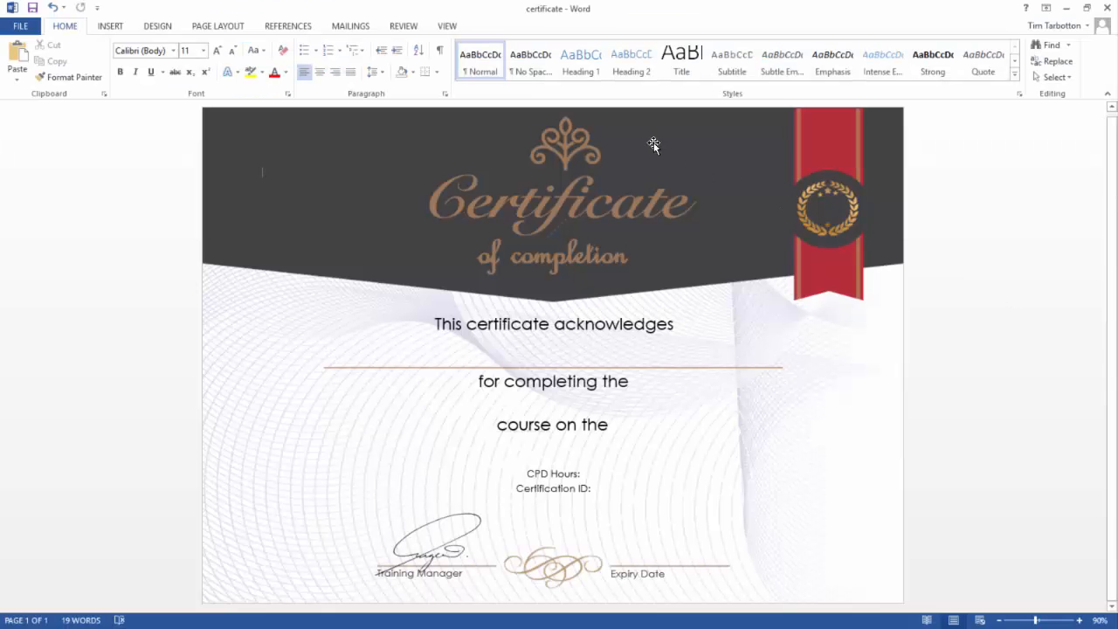
Step: Start a Letters mail merge and use the Registrations file as the existing recipient list
click(350, 26)
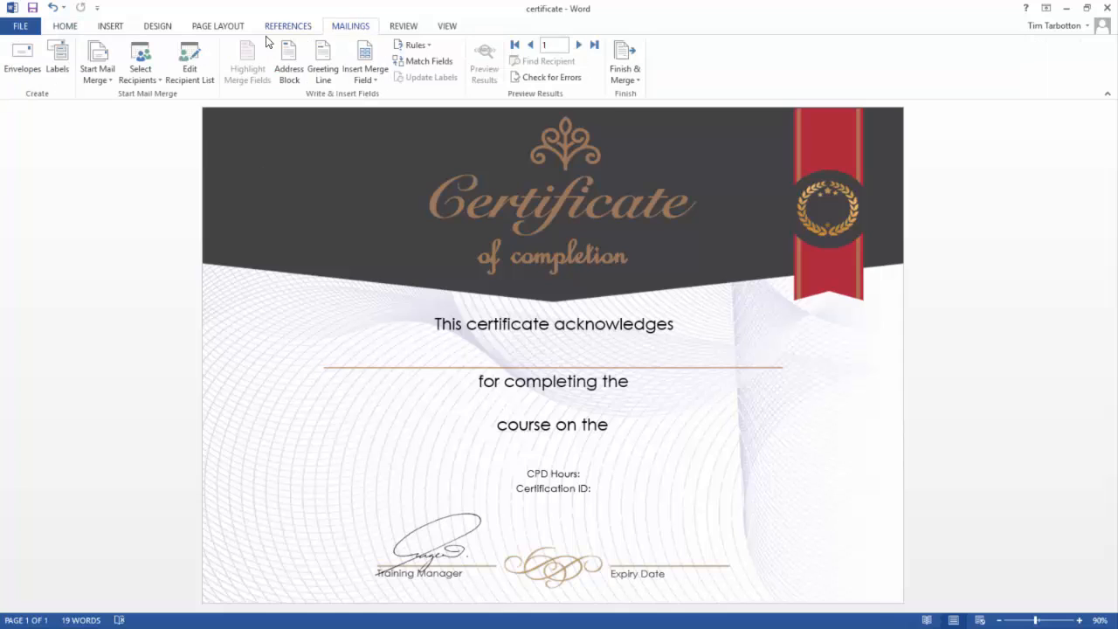
click(98, 61)
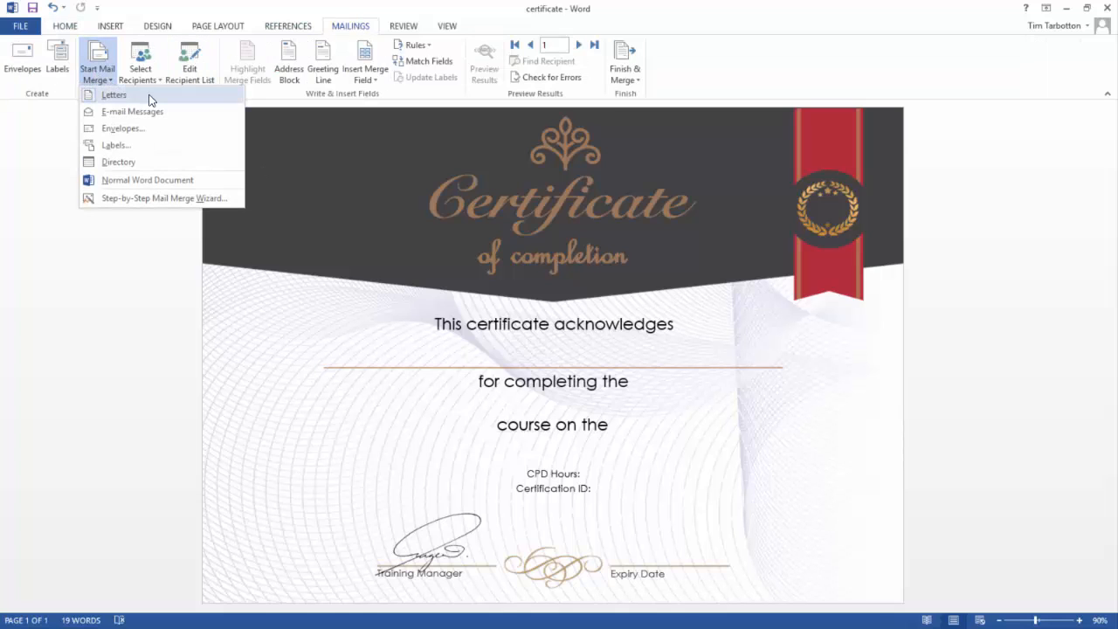
click(140, 61)
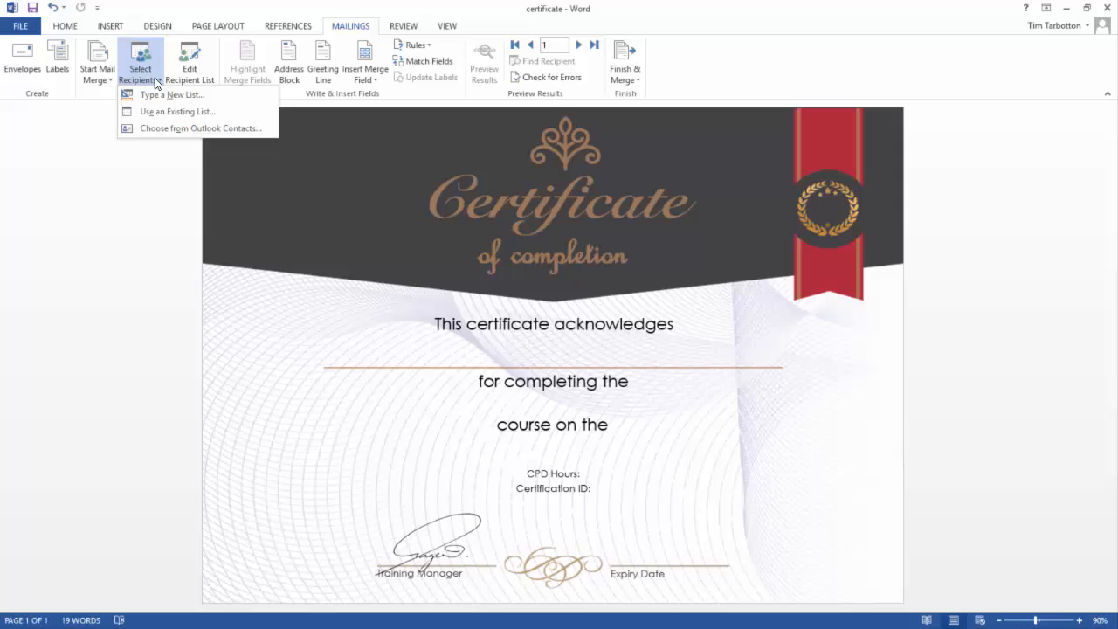
click(178, 111)
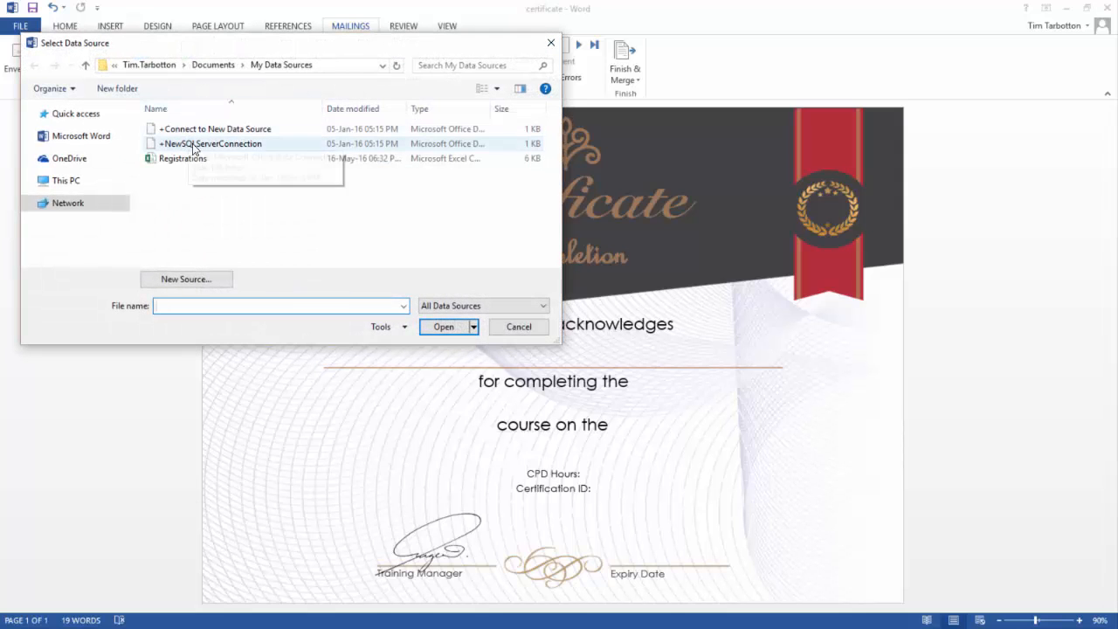
click(181, 158)
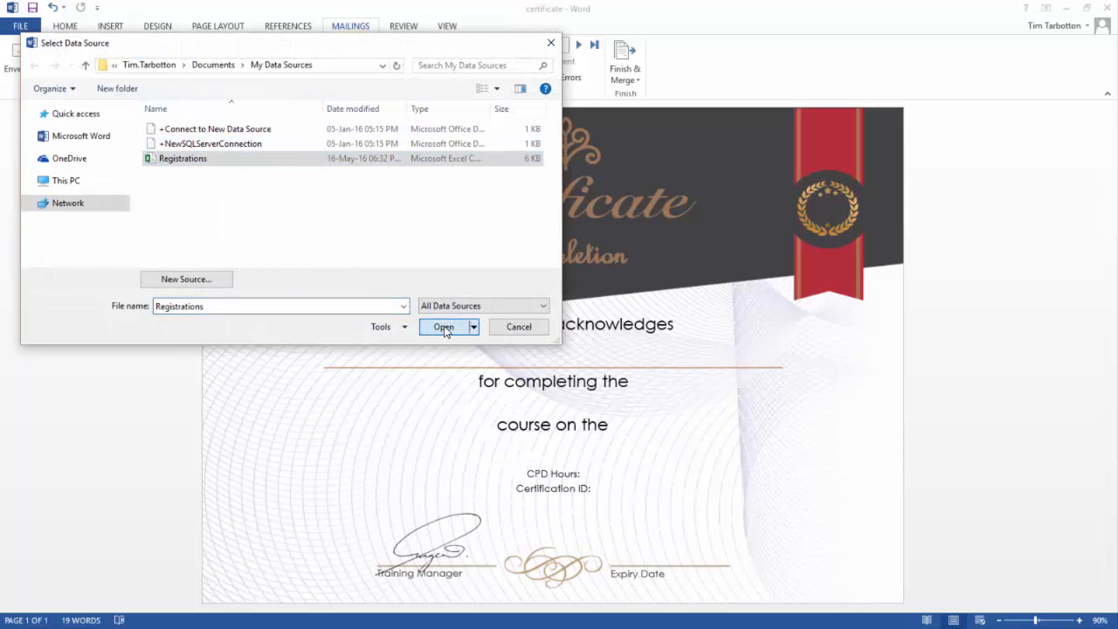
click(444, 327)
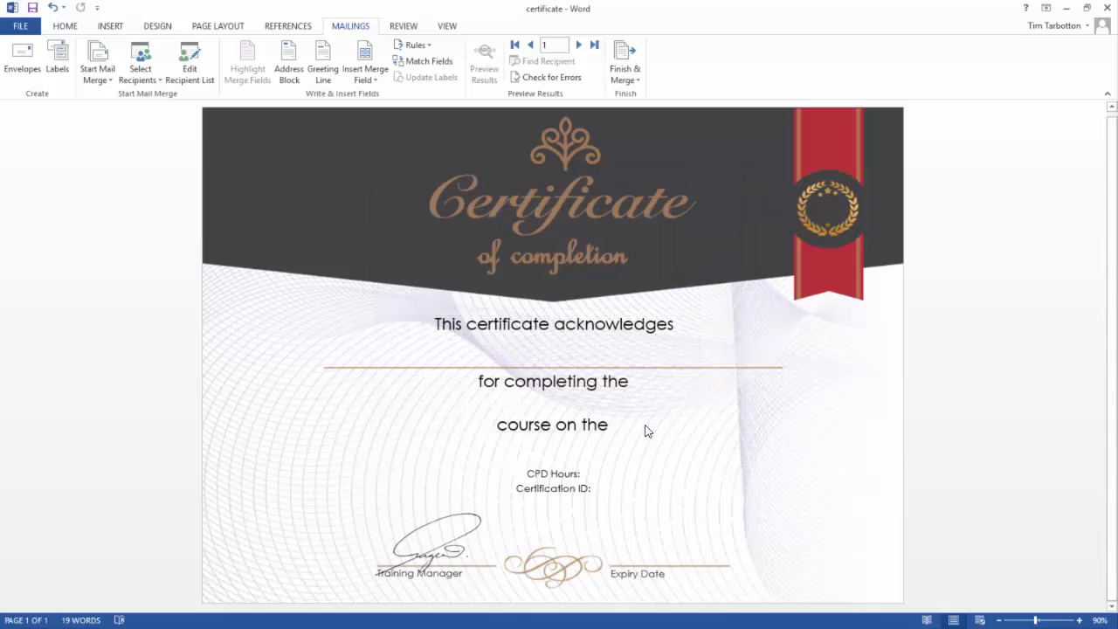
Step: Insert the contact_first_name and event_name merge fields onto the certificate's name and event lines
click(365, 68)
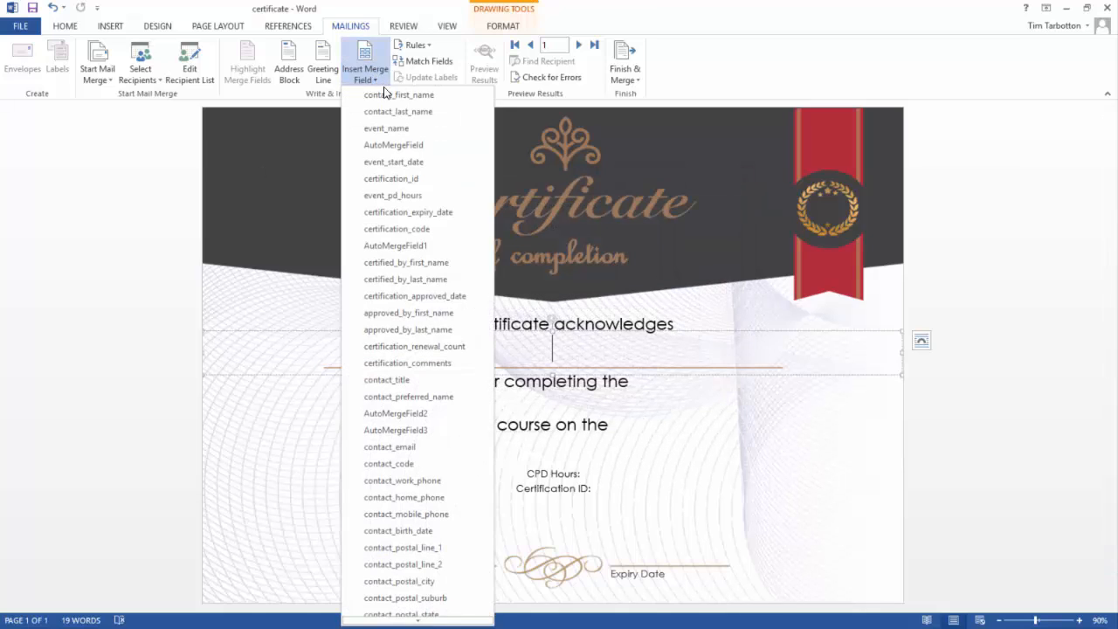
click(398, 94)
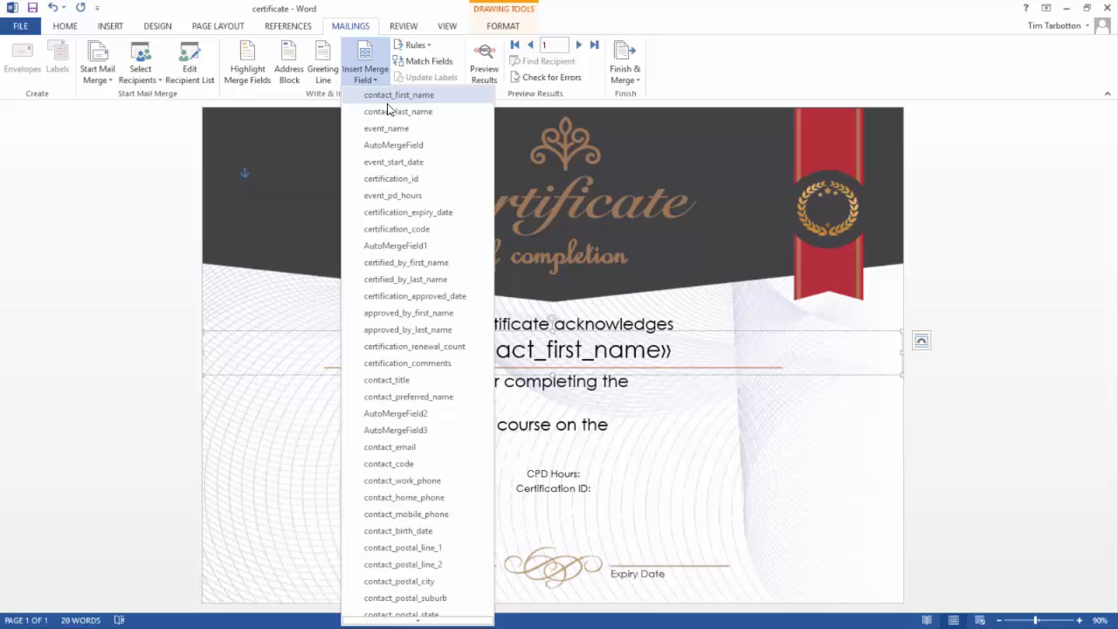
click(399, 112)
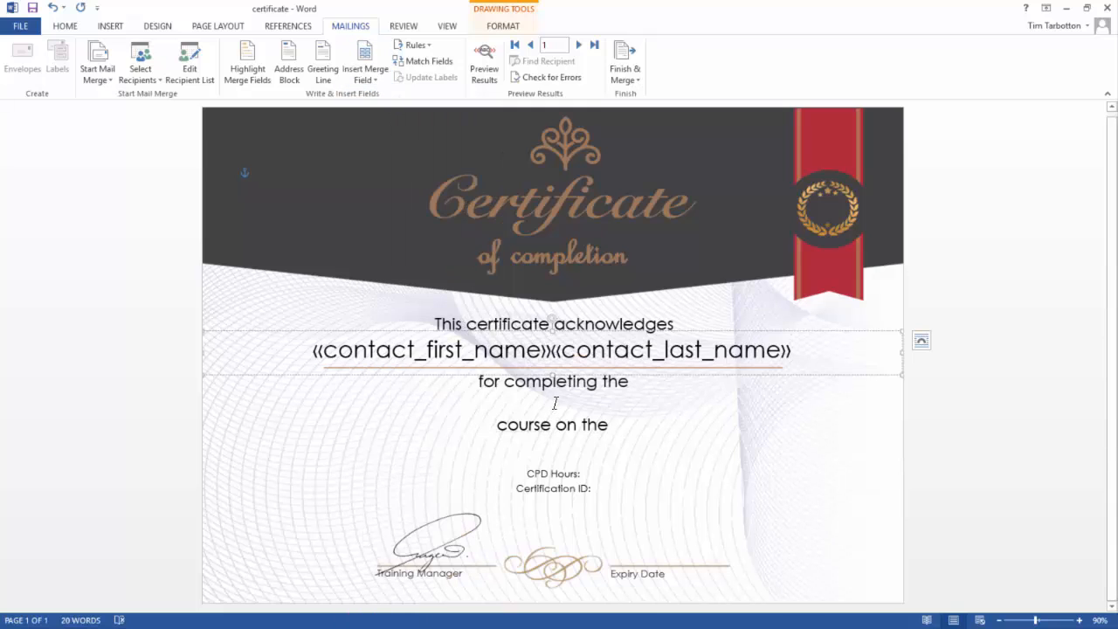
click(365, 66)
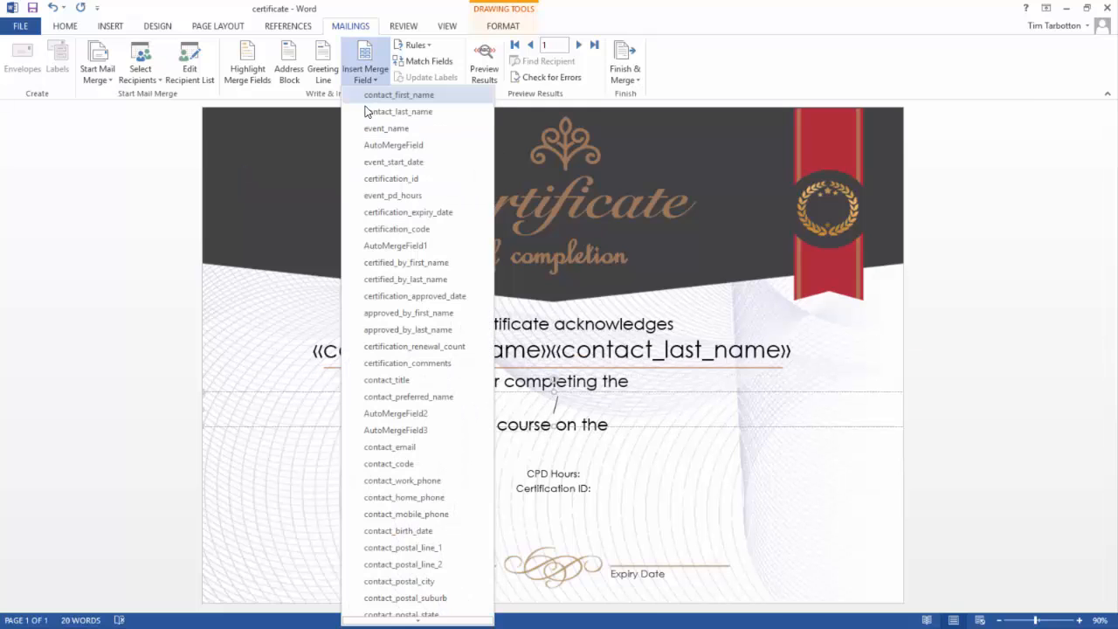
click(386, 127)
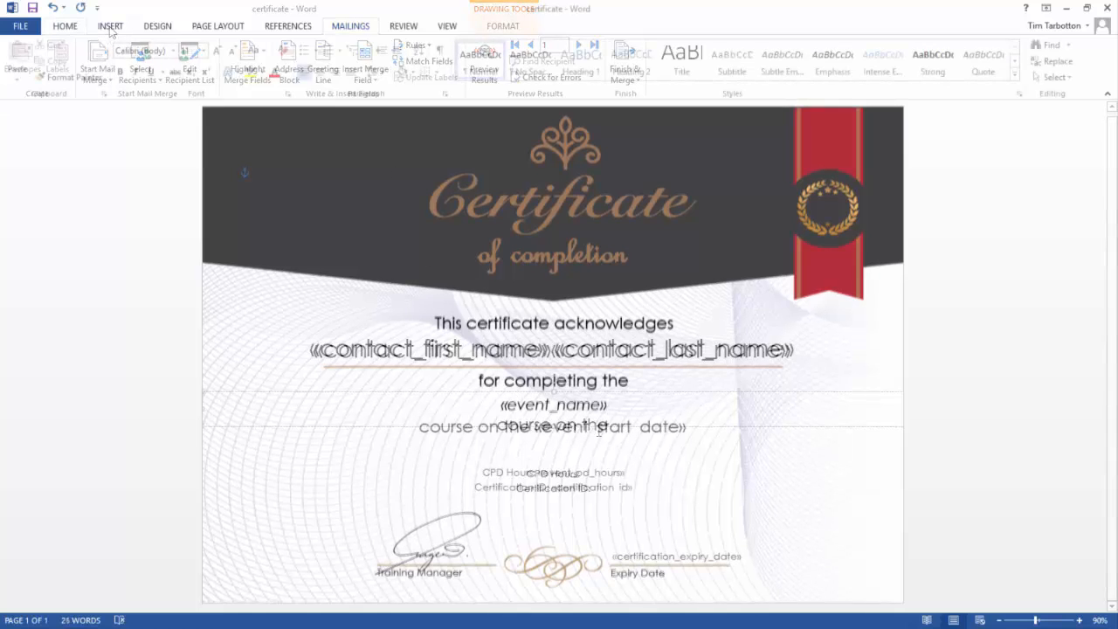
click(149, 67)
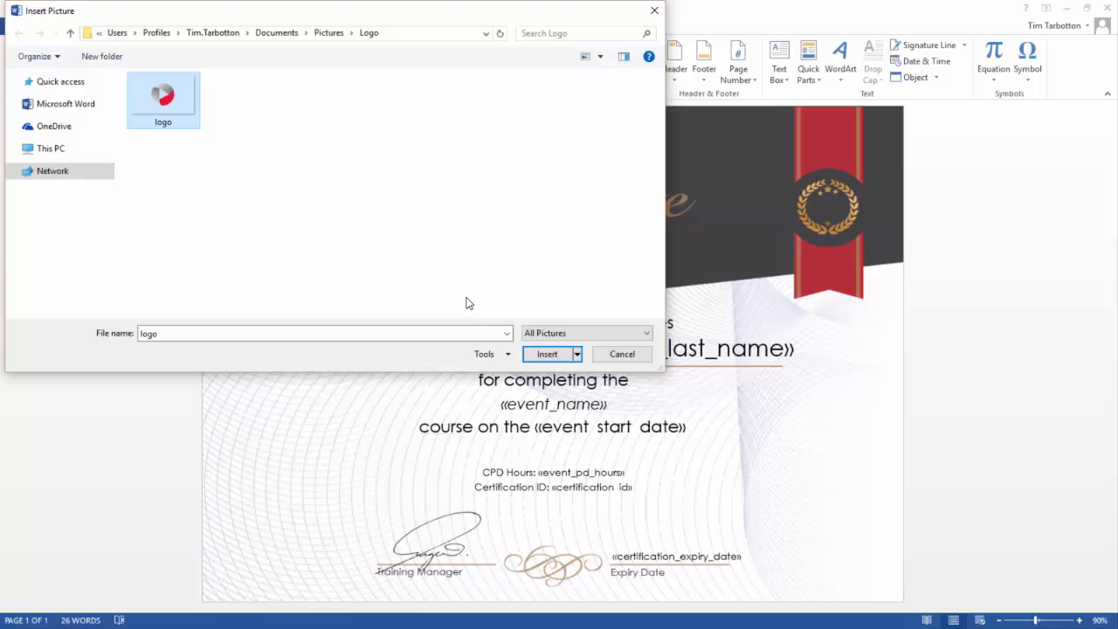
Step: Place the logo image in the bottom-left corner and preview the merged results with registration data
click(547, 352)
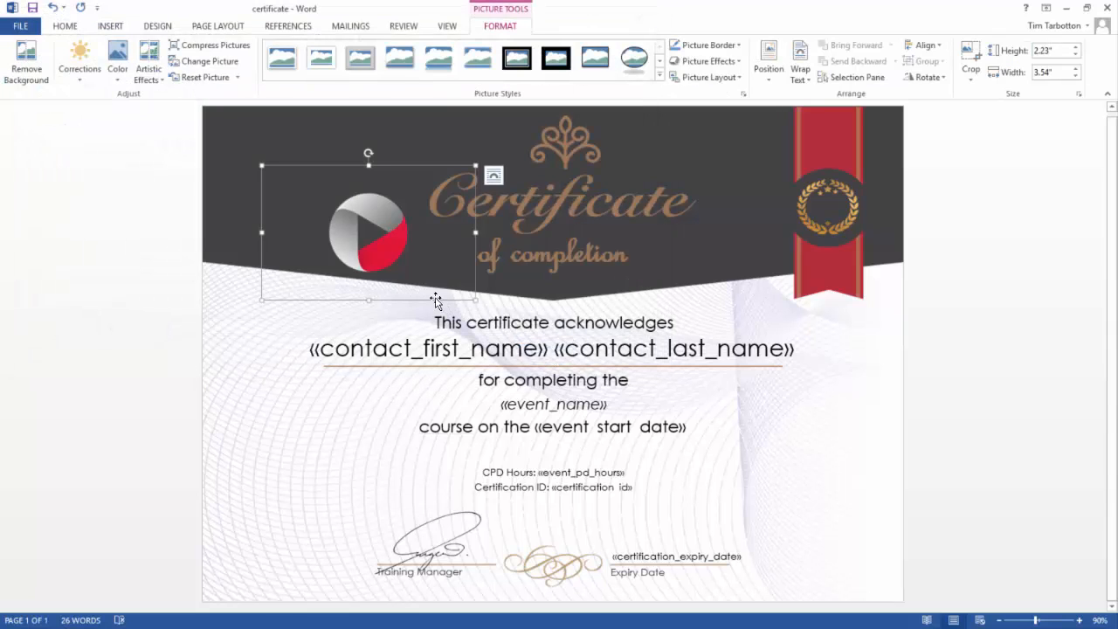
drag(367, 231, 265, 531)
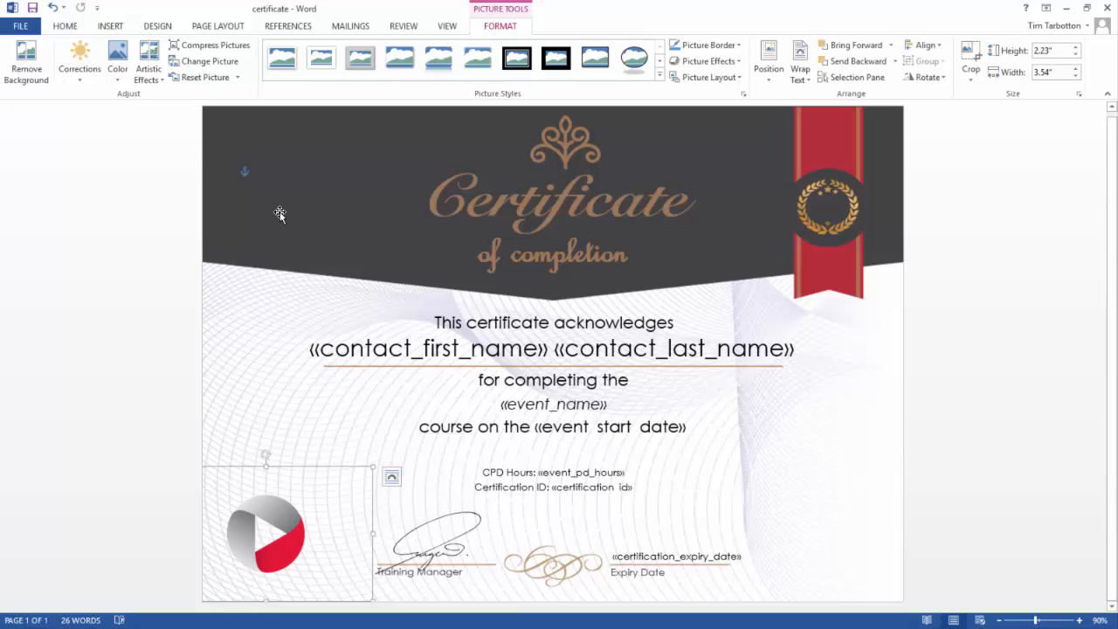
click(350, 27)
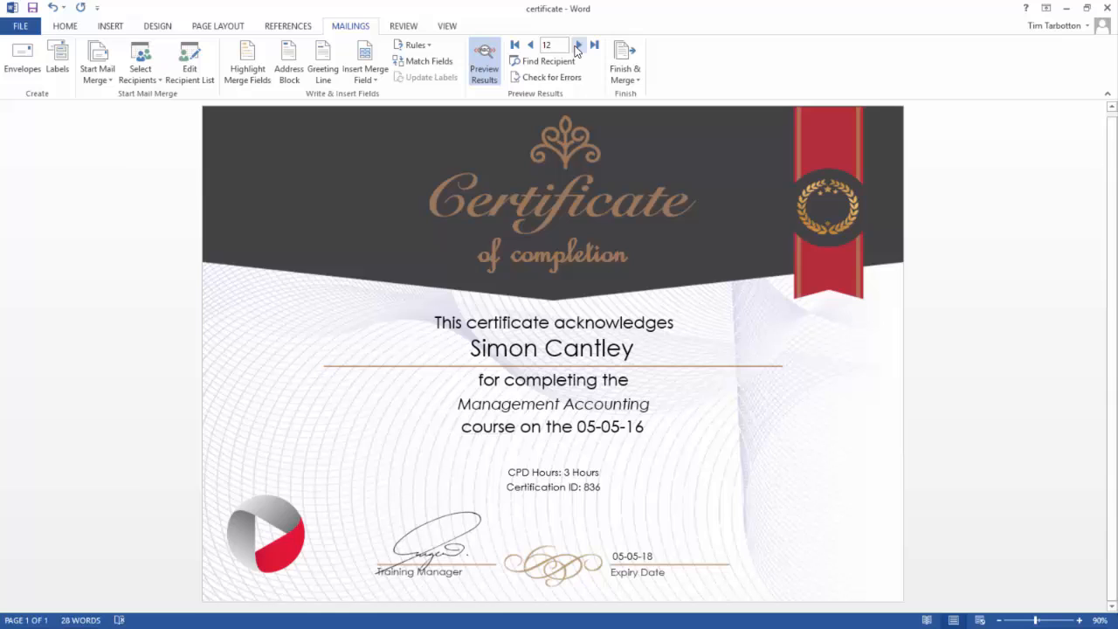
click(594, 45)
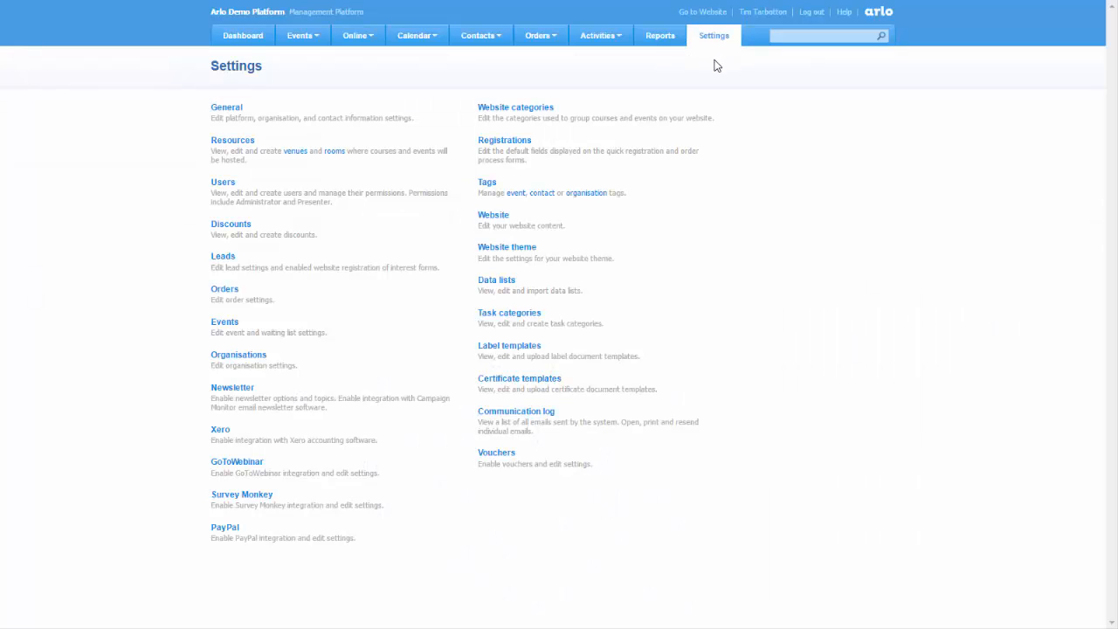
mouse_move(542, 384)
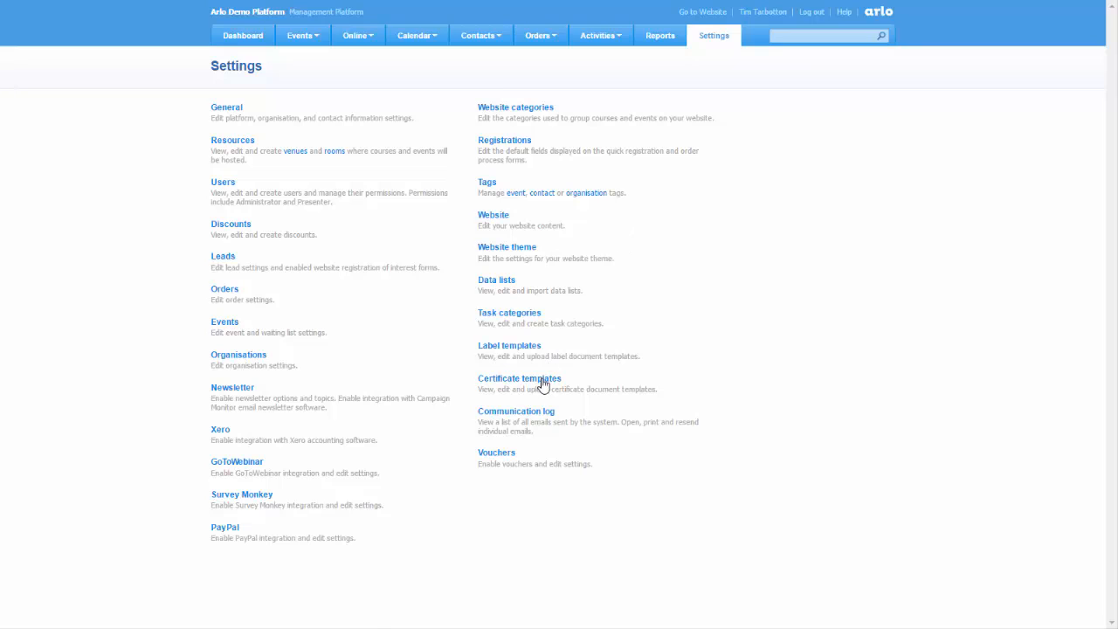
Step: Add a new template in Certificate templates, choosing the Certificate of Completion Template file
click(519, 377)
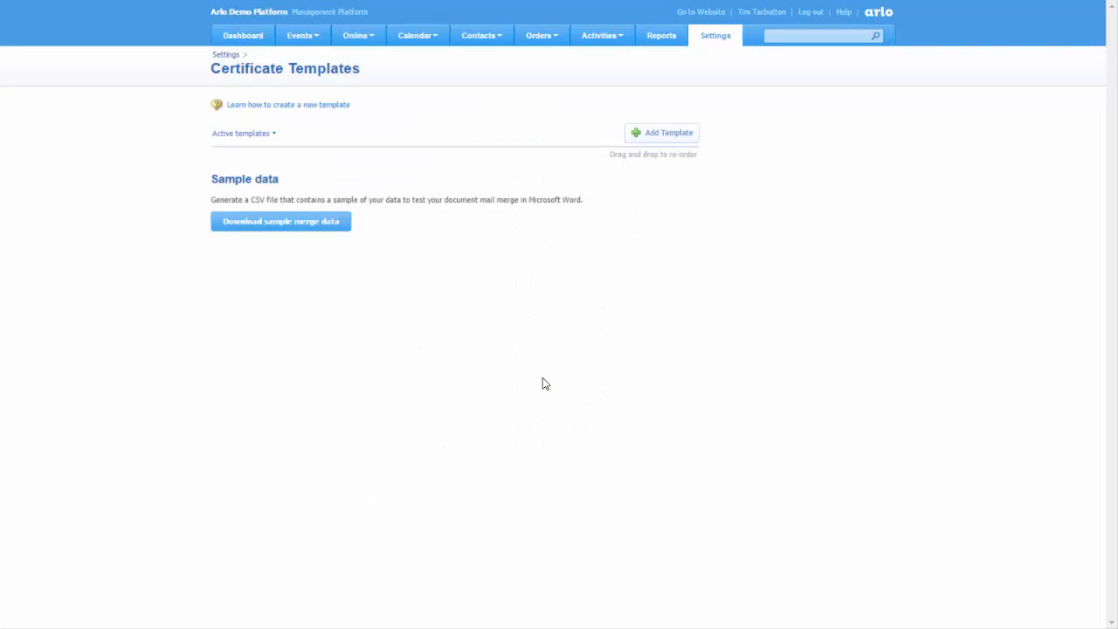
click(667, 133)
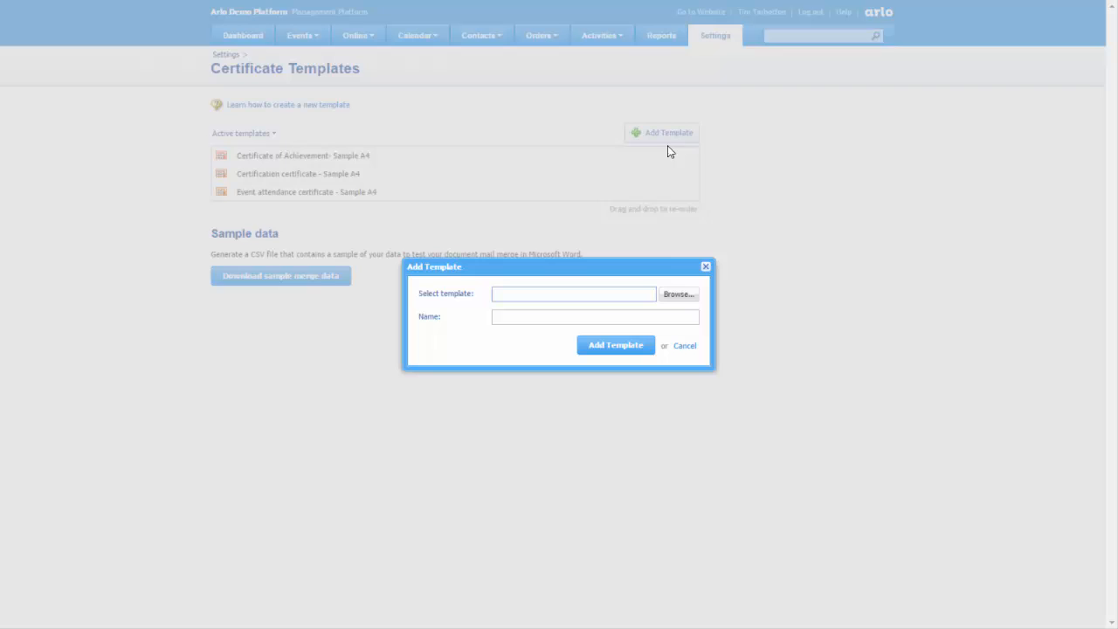
click(678, 293)
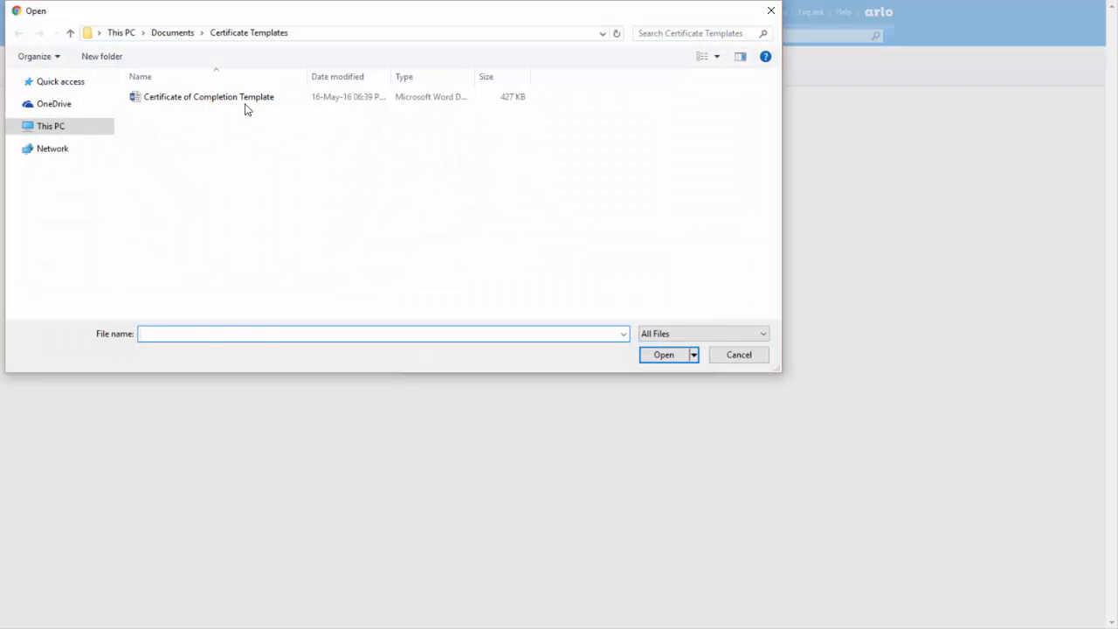
click(209, 96)
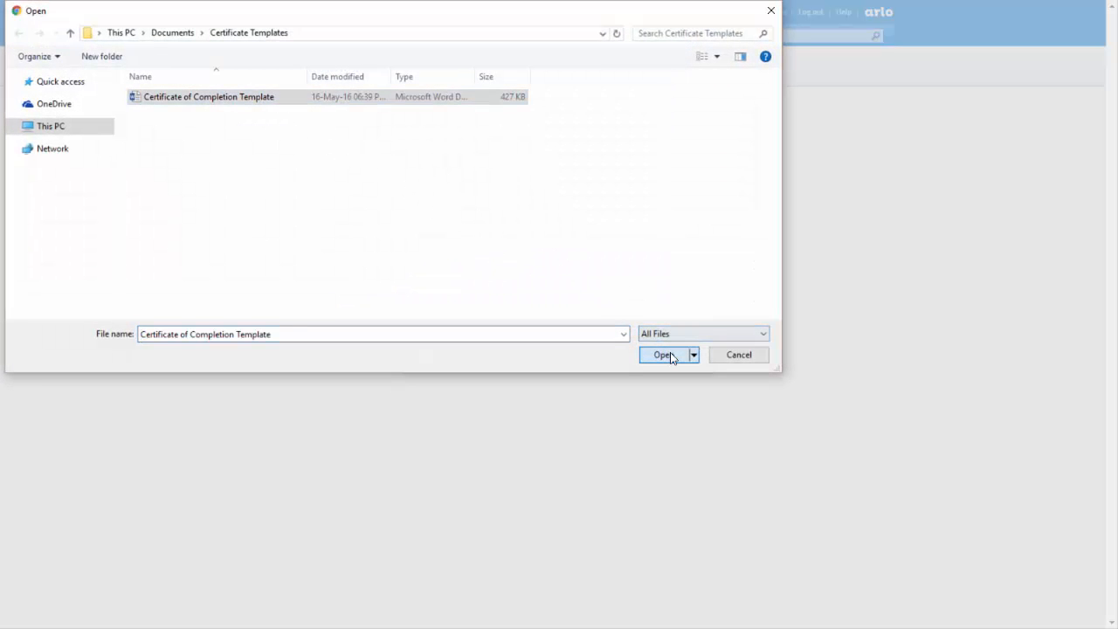
click(662, 354)
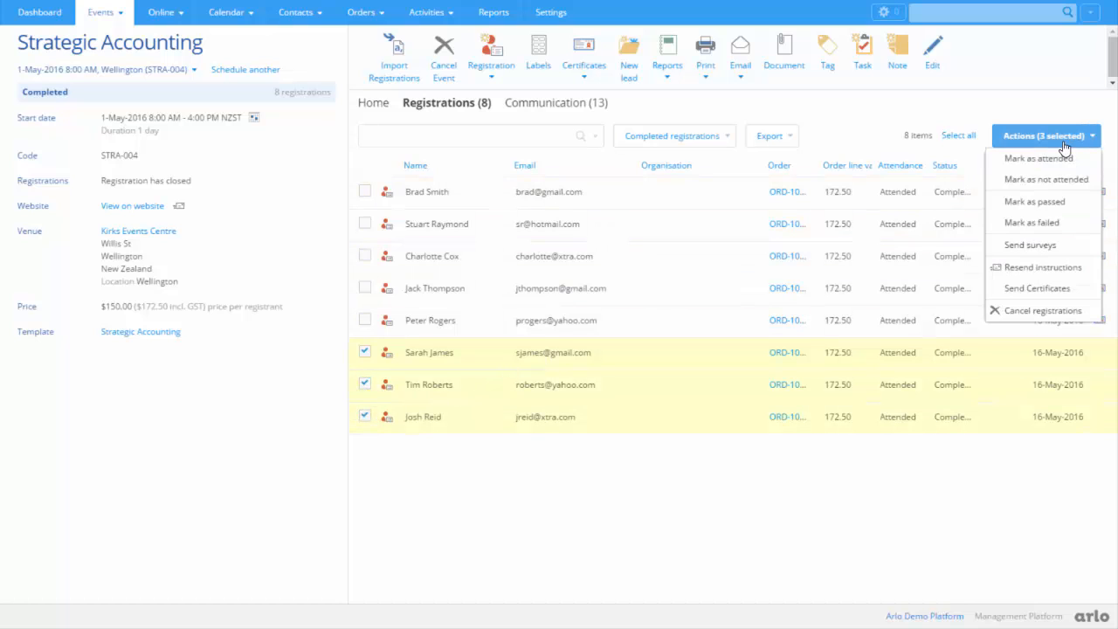
Step: Send Certificates for the three ticked registrants using Certificate of Achievement - Sample A4 in PDF format
click(1038, 288)
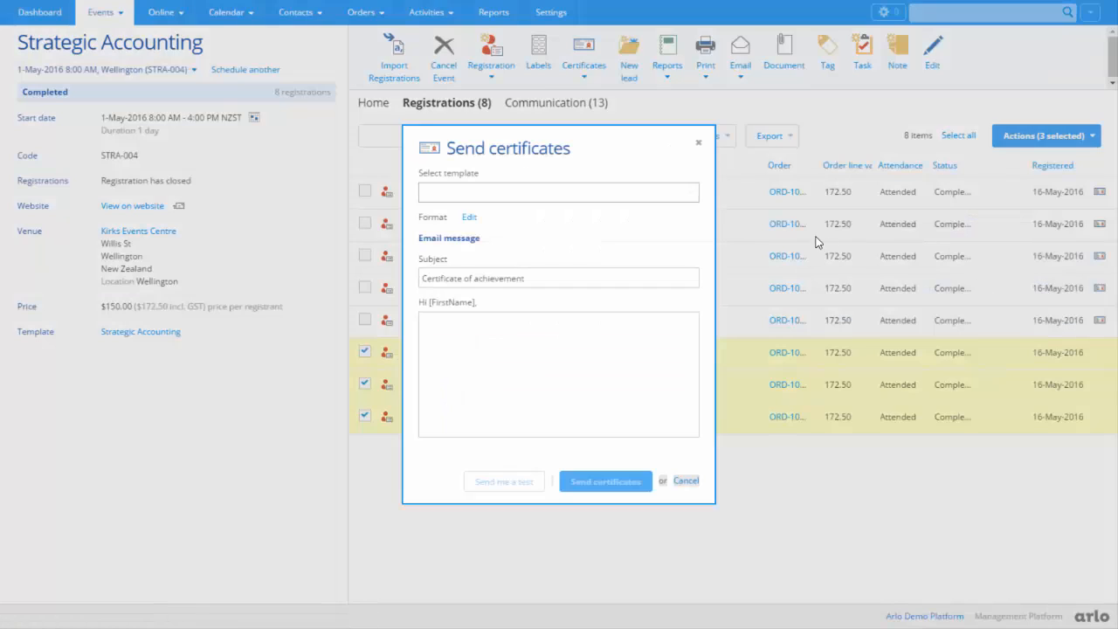
click(560, 192)
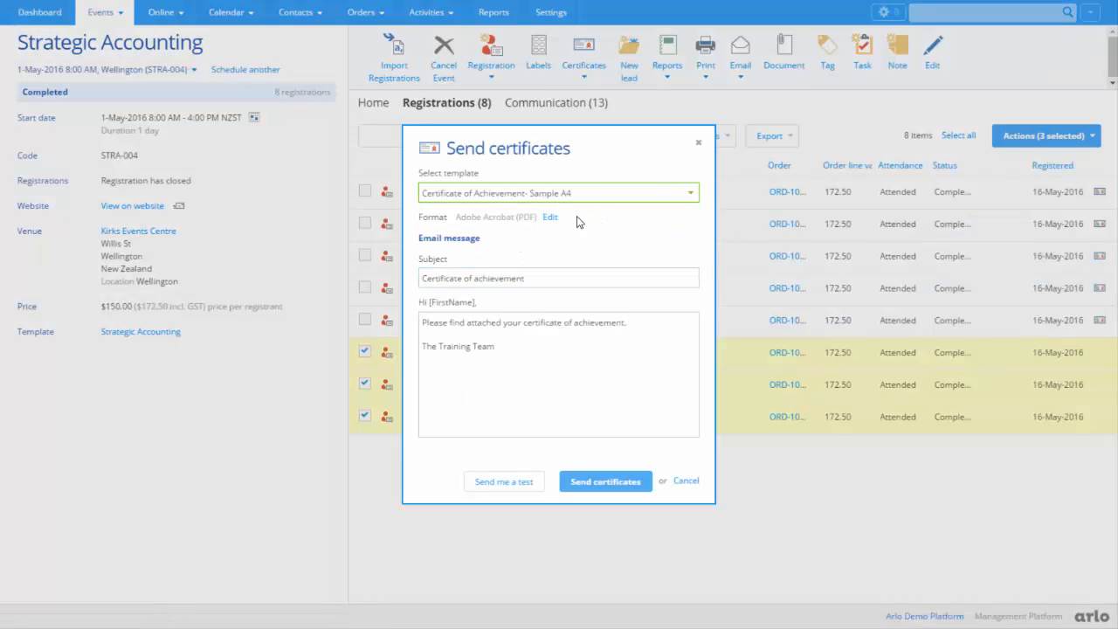
click(549, 217)
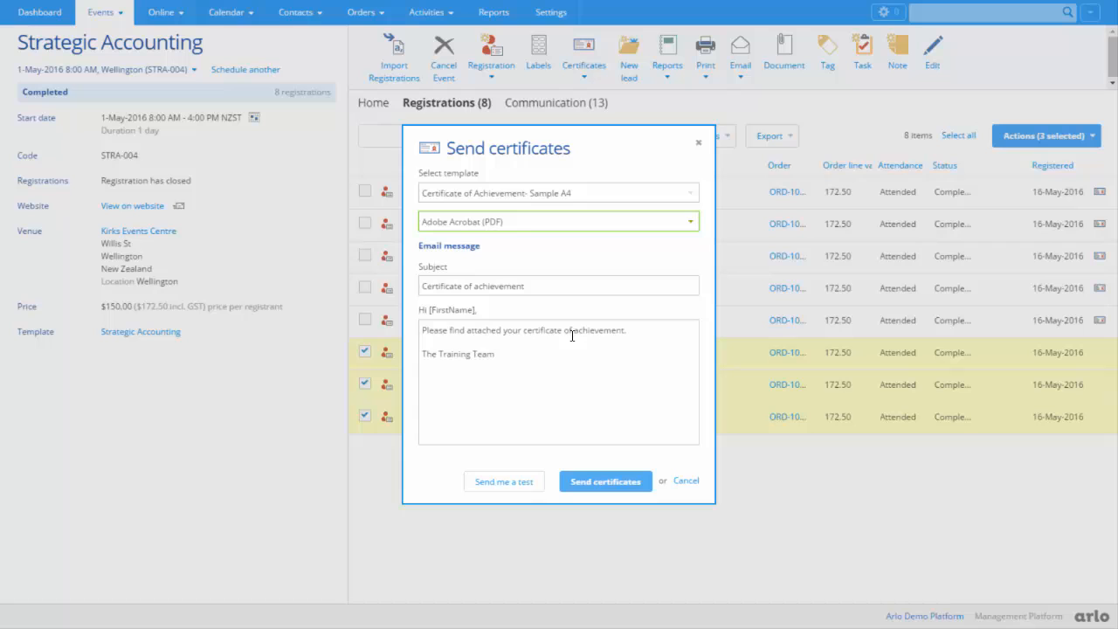